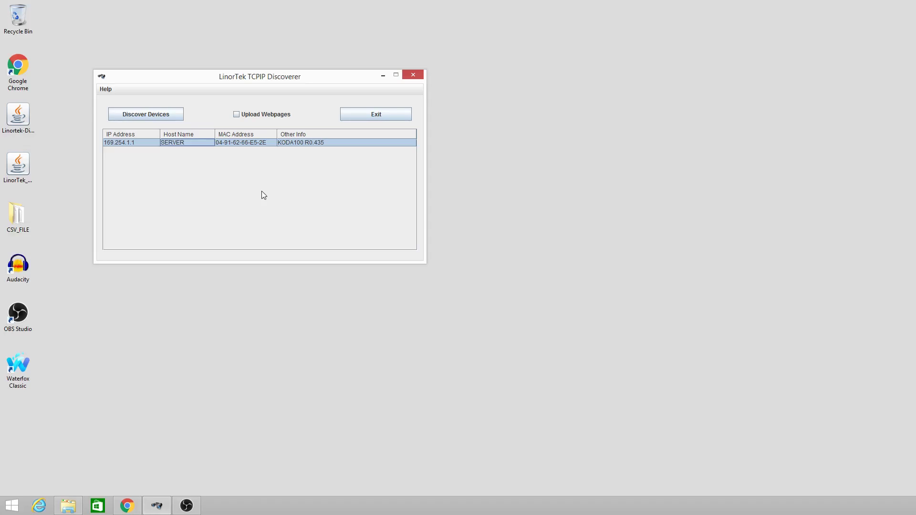
mouse_move(313, 191)
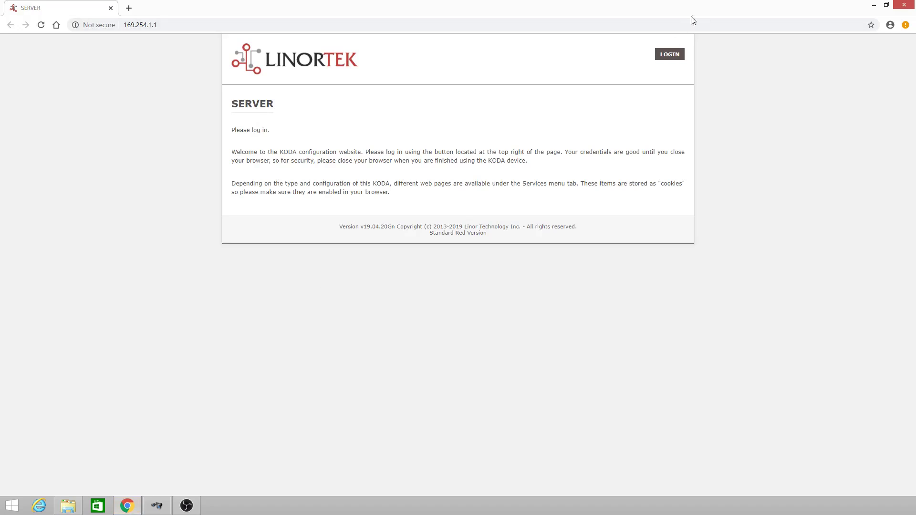
Log in to the SERVER device with the stored username and password.
left_click(670, 53)
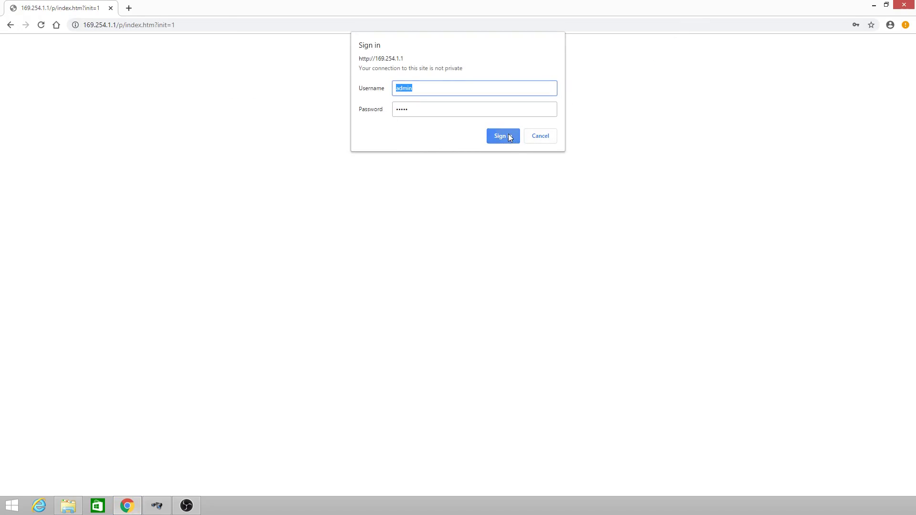
left_click(503, 135)
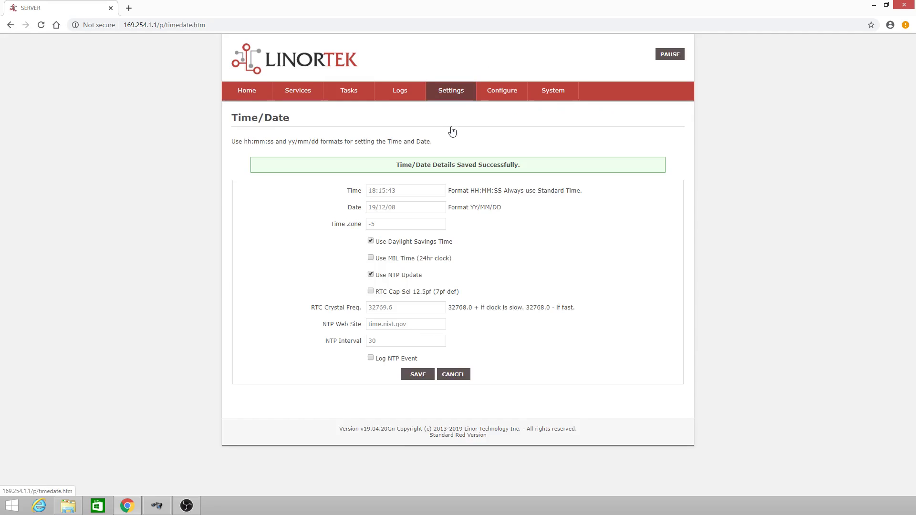
mouse_move(389, 190)
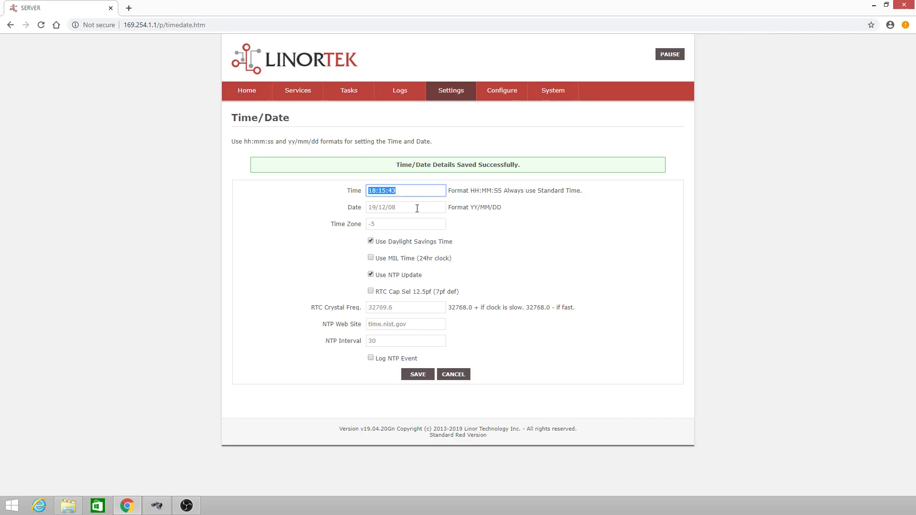
left_click(405, 207)
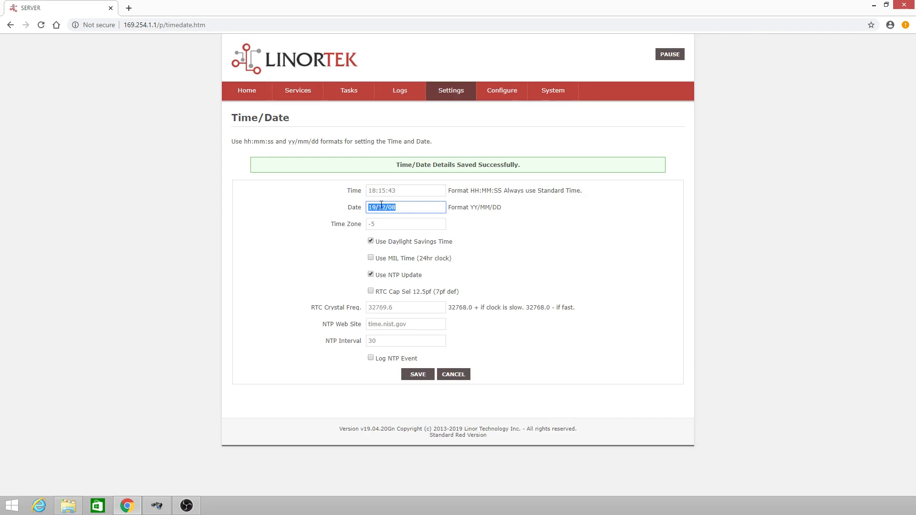
mouse_move(398, 208)
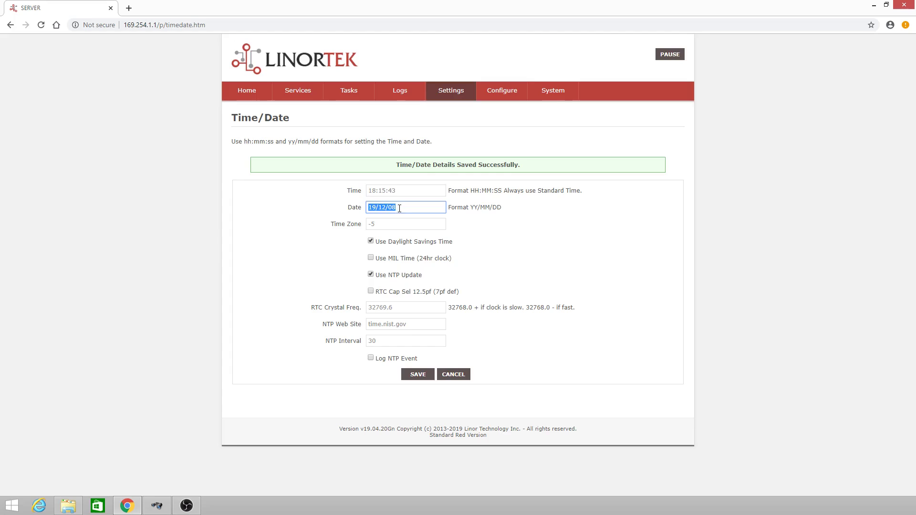
left_click(406, 224)
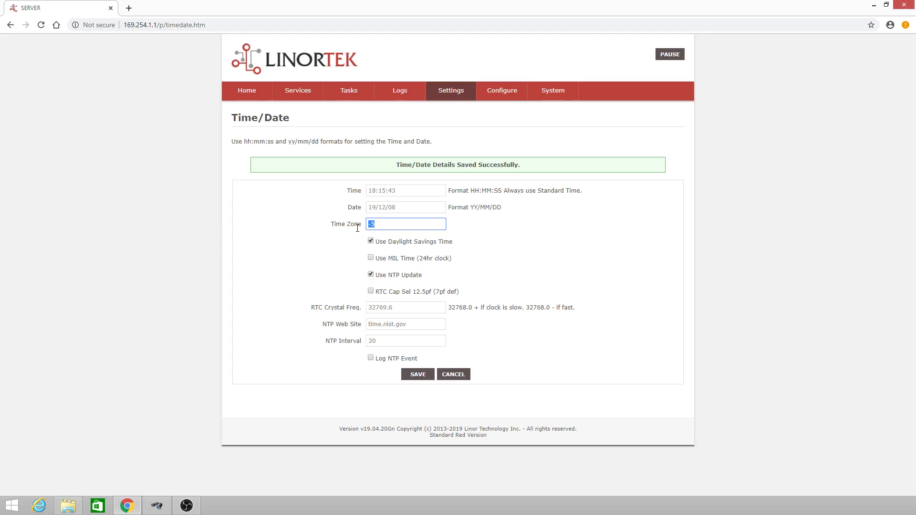
mouse_move(351, 239)
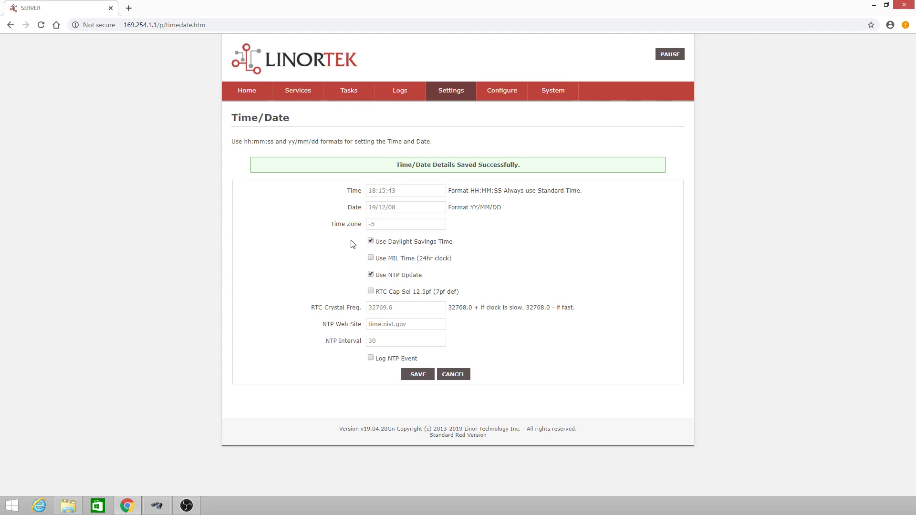
mouse_move(471, 240)
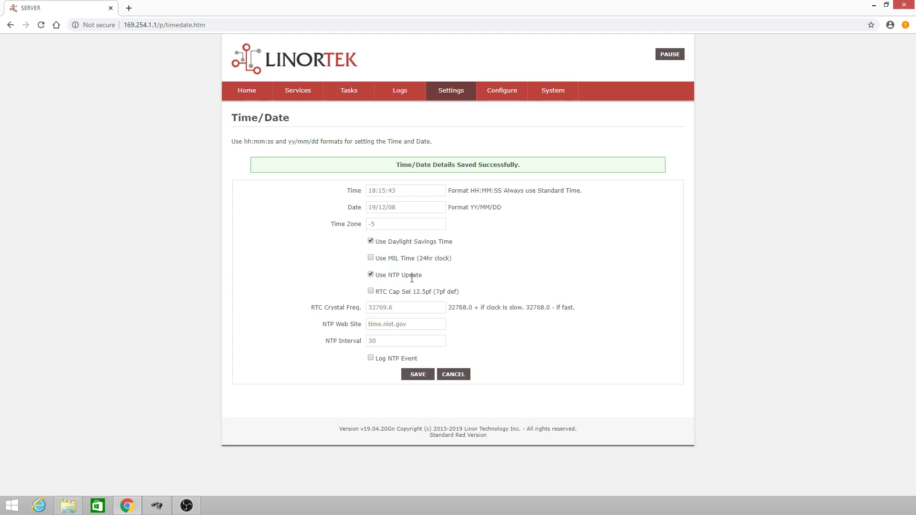
Review the NTP Web Site address and save, returning Home with Sun 06:16:26 pm, Dec 08, 2019.
double_click(414, 275)
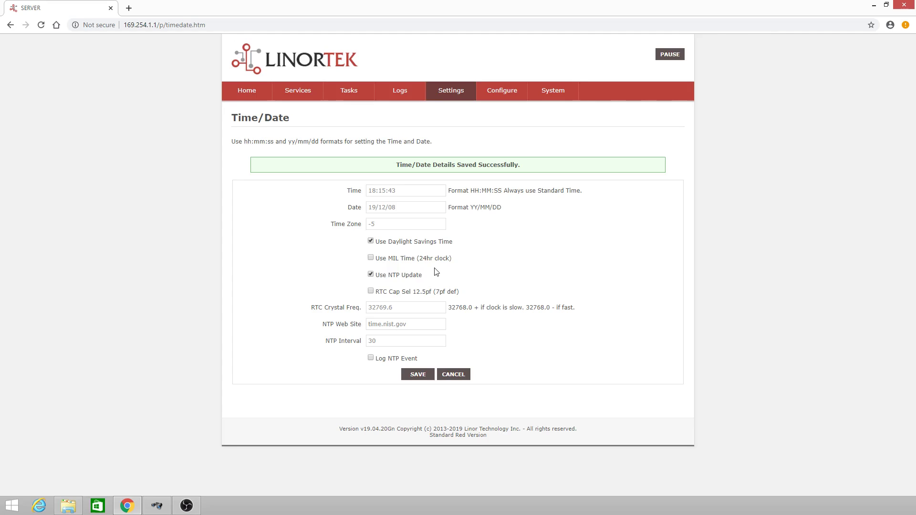
mouse_move(395, 327)
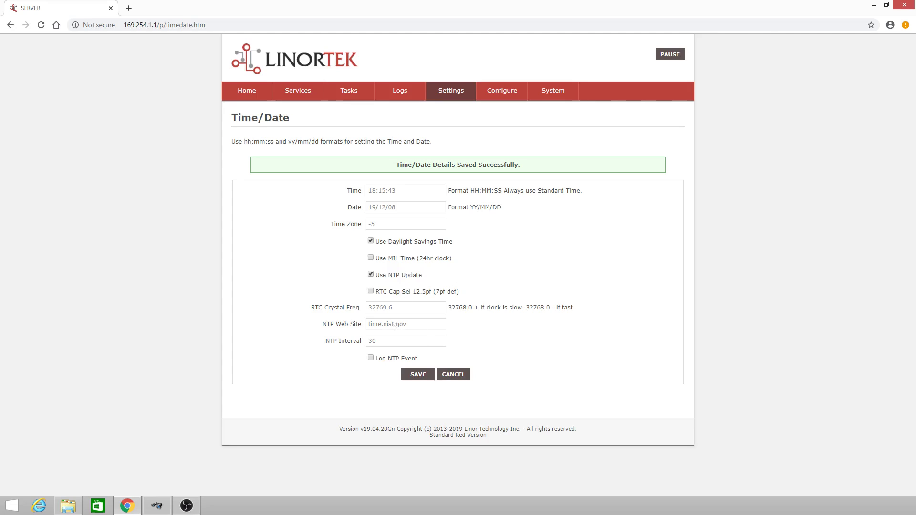
double_click(395, 324)
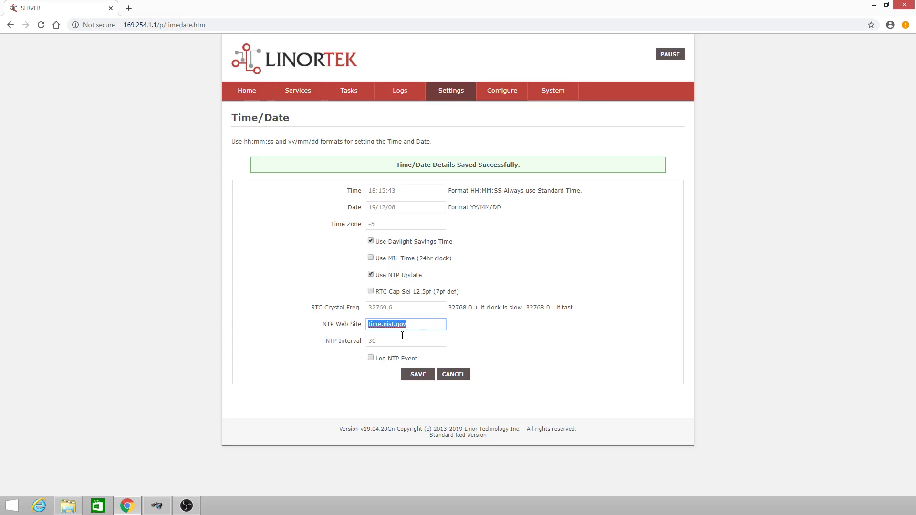
mouse_move(412, 338)
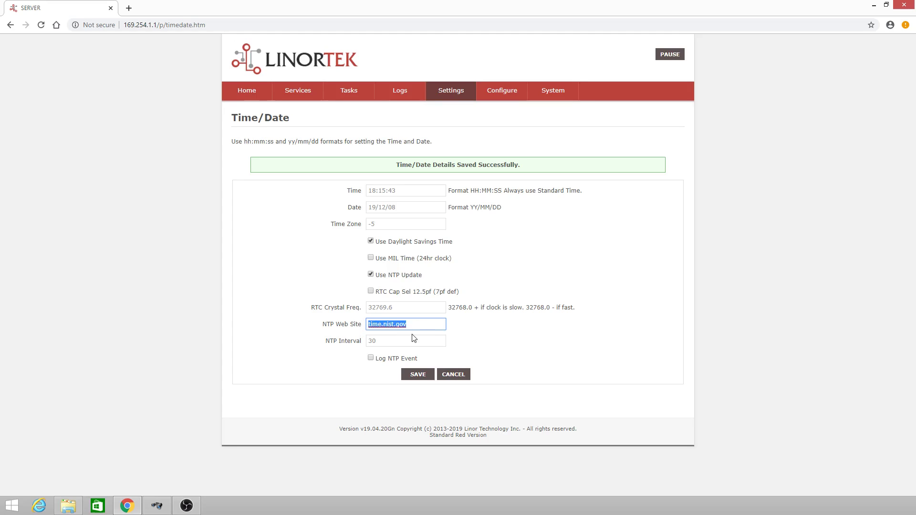
left_click(406, 341)
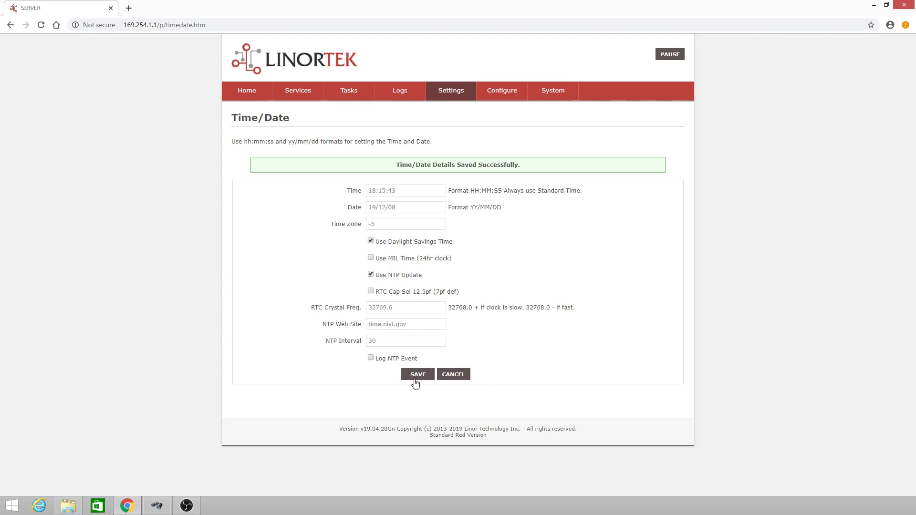
left_click(246, 91)
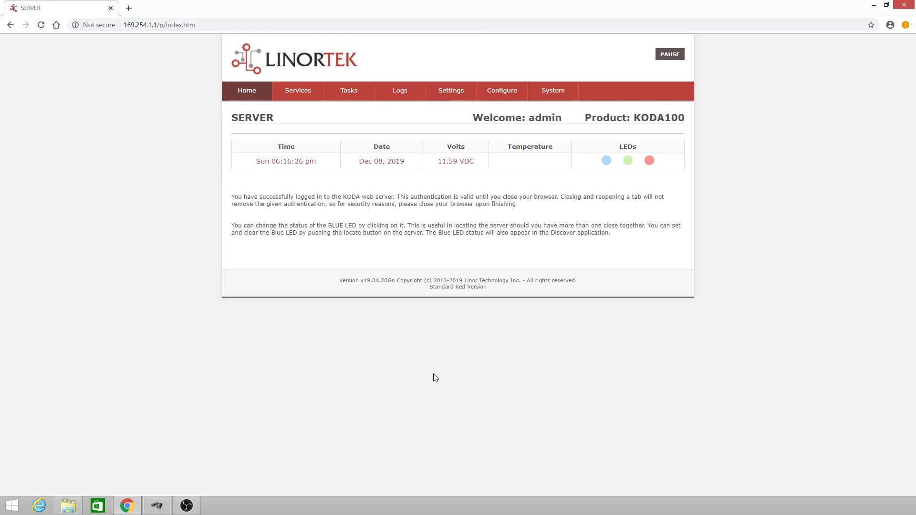